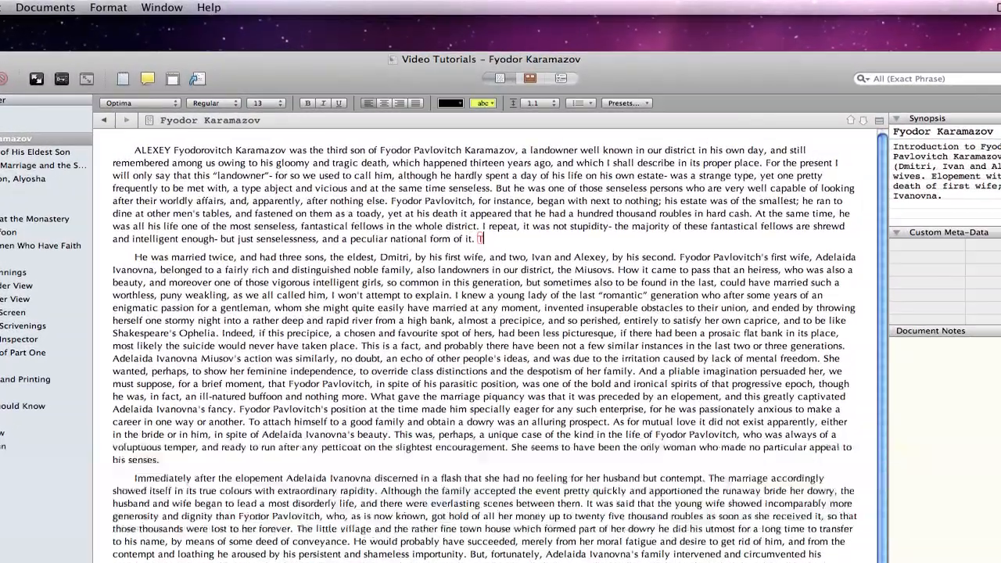
# Add the annotation "This is an annotation/comment" after paragraph one and an inline footnote after paragraph two.
pyautogui.write('This is an annotation/comment')
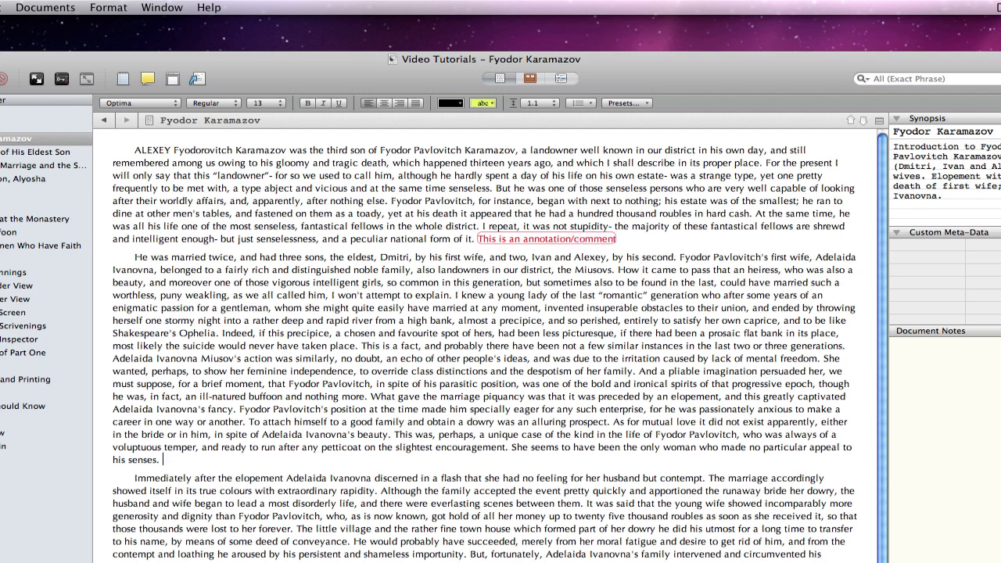
pyautogui.click(281, 103)
pyautogui.write(' Footnote')
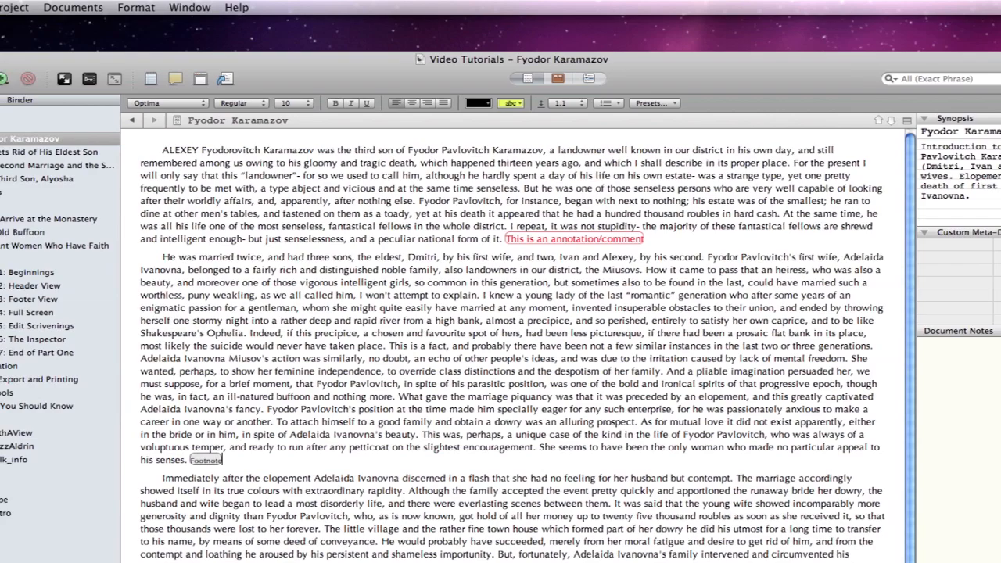
pyautogui.click(75, 6)
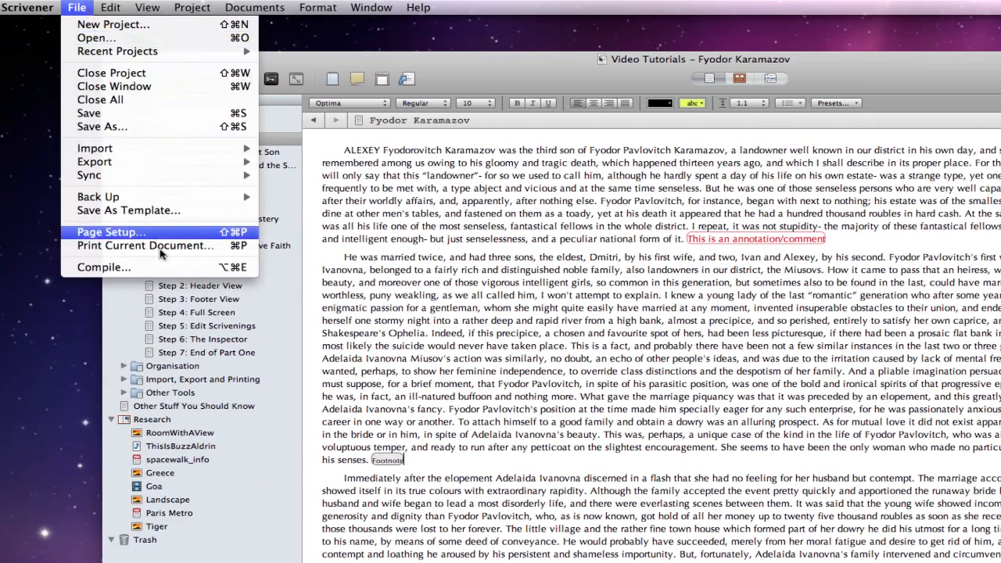
# Compile the draft to Rich Text (.rtf - Word Compatible) and view the comment in Word.
pyautogui.click(103, 266)
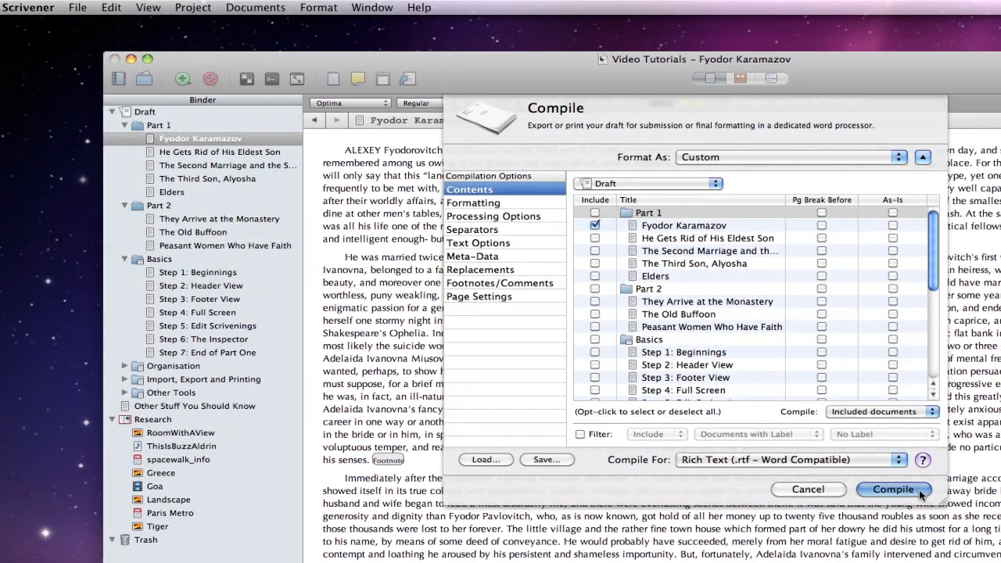
pyautogui.click(893, 488)
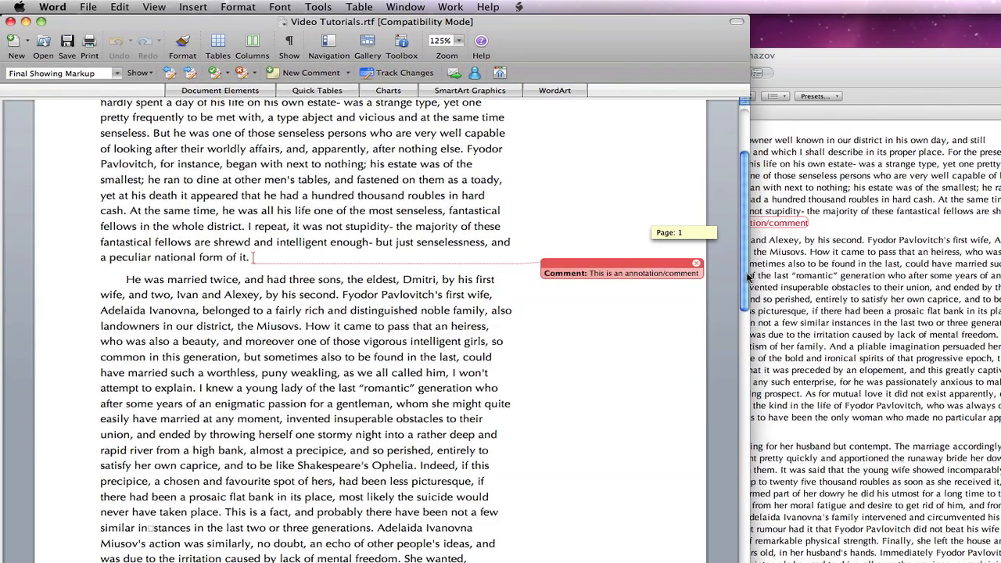
pyautogui.scroll(-3)
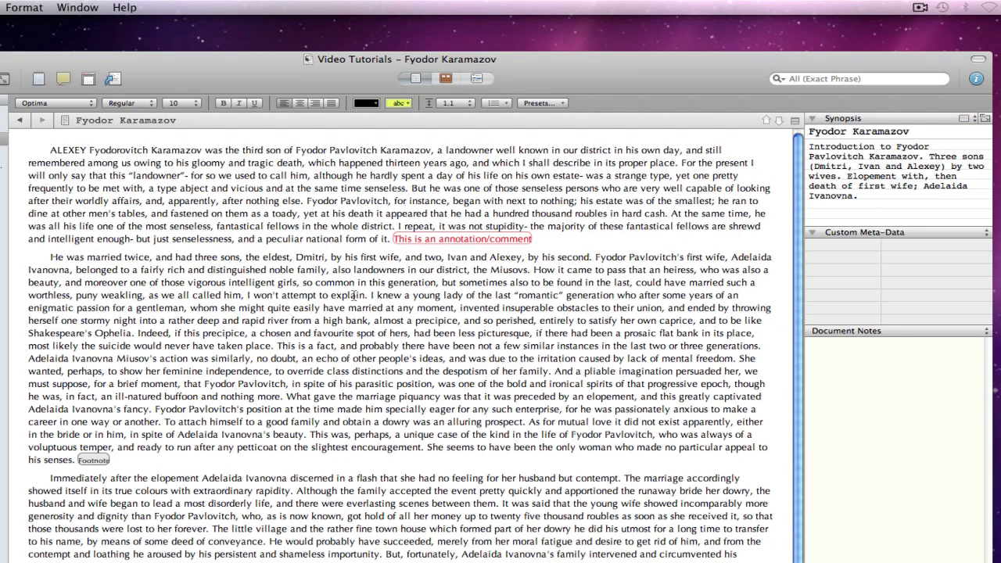
# Comment "This is a comment." on 'explain' and a red "Another comment." on 'family'.
pyautogui.doubleClick(347, 294)
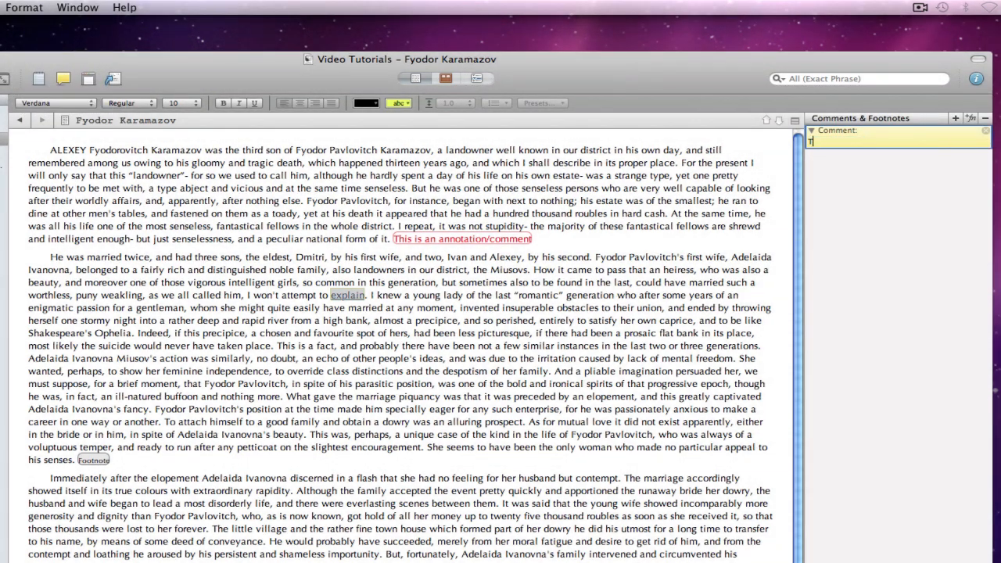
pyautogui.write('This is a comment.')
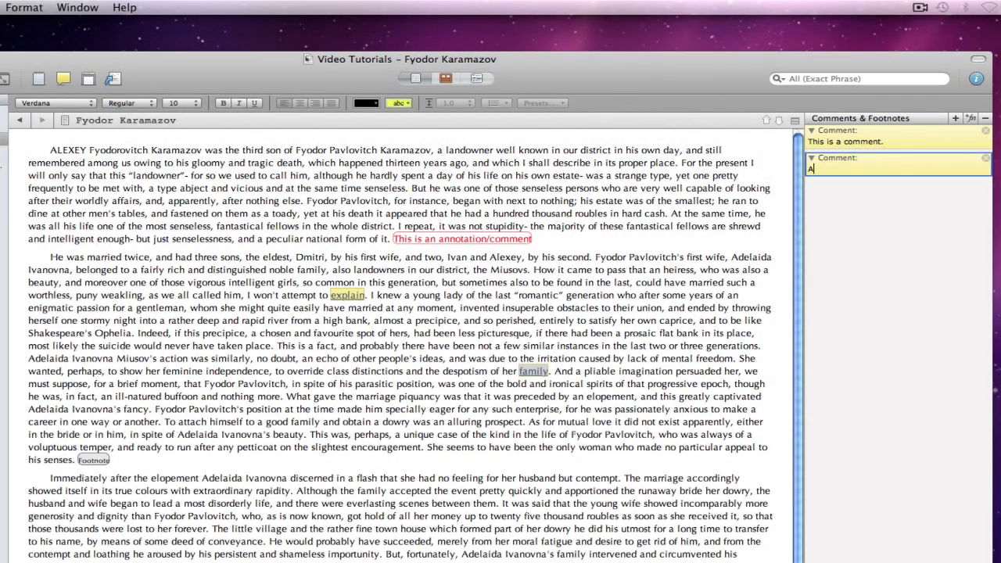
pyautogui.write('nother comment.')
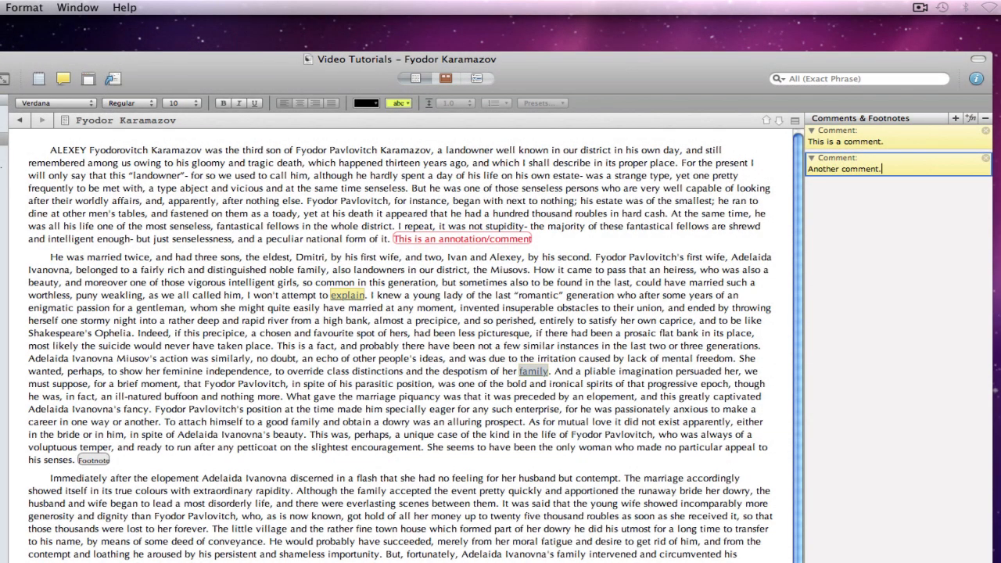
pyautogui.click(359, 104)
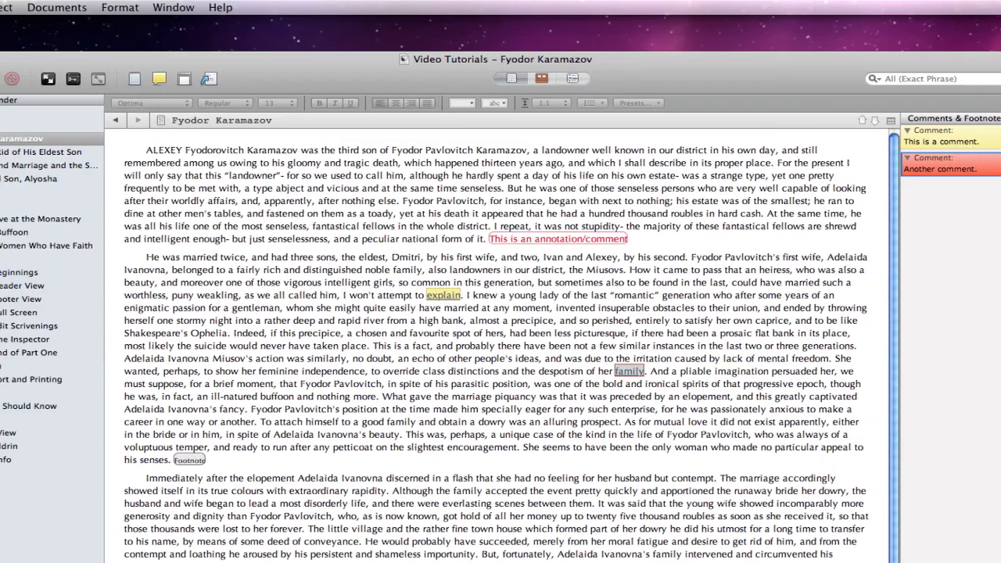
# Attach the linked footnote "This is a footnote." to a word in the third paragraph.
pyautogui.click(58, 6)
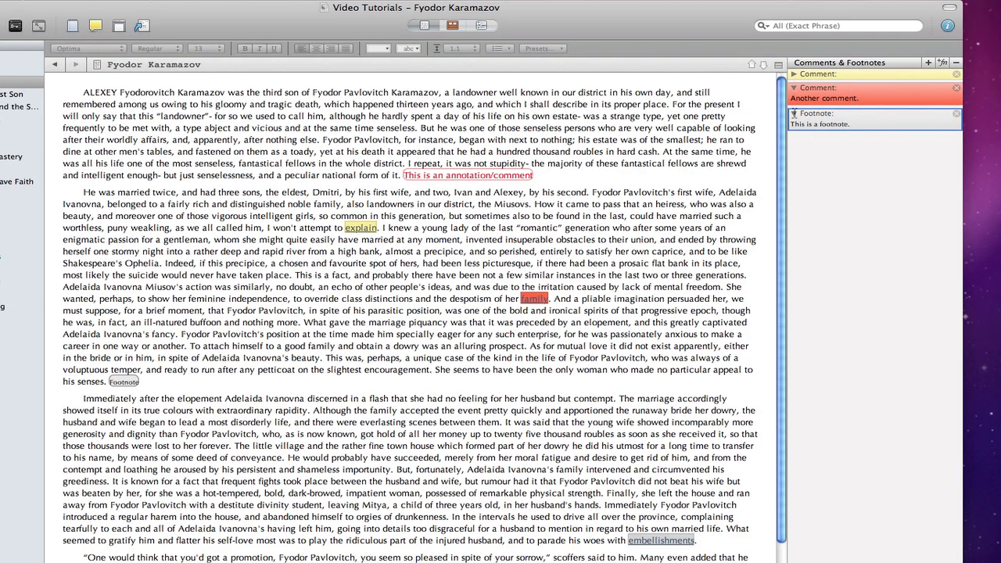
pyautogui.click(793, 113)
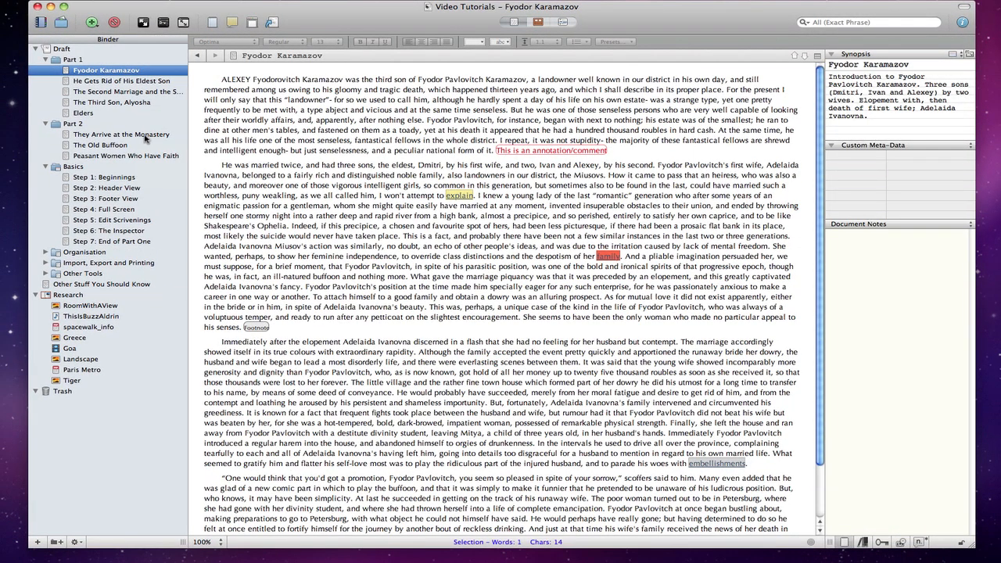
# Switch to the 'They Arrive at the Monastery' chapter in the Binder.
pyautogui.click(122, 135)
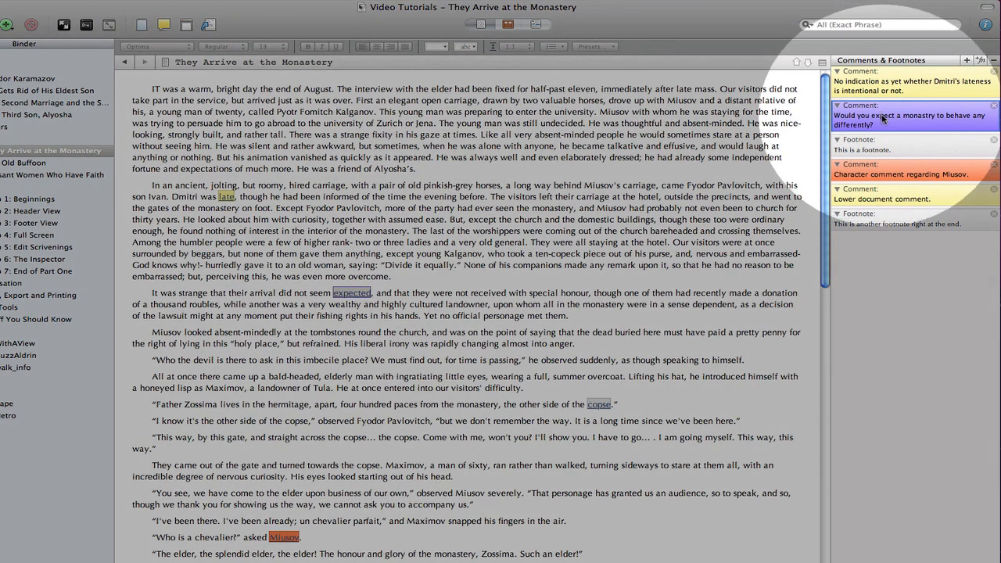
# View both chapters as Scrivenings and jump between the monastery and Fyodor Karamazov comments.
pyautogui.click(910, 144)
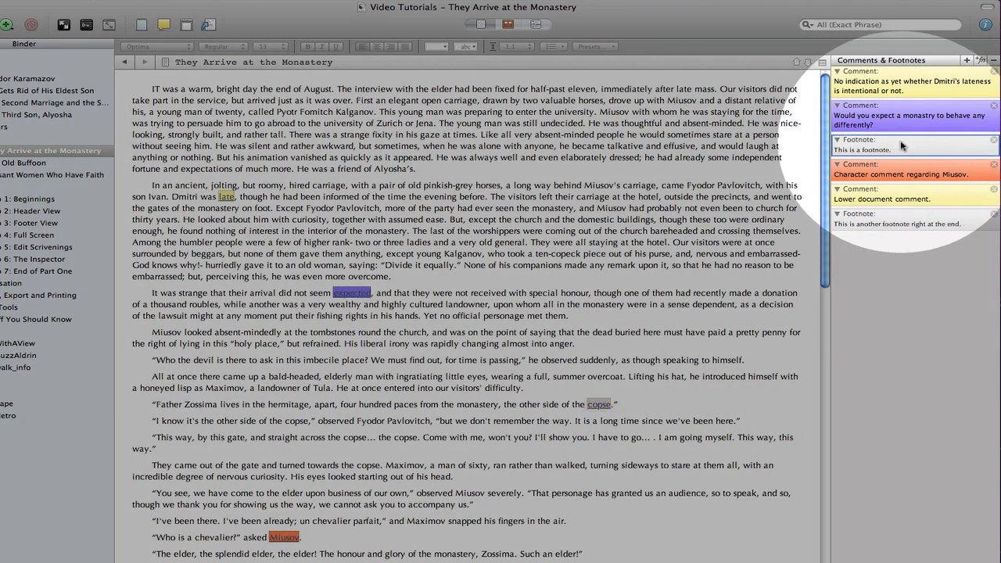
pyautogui.scroll(-3)
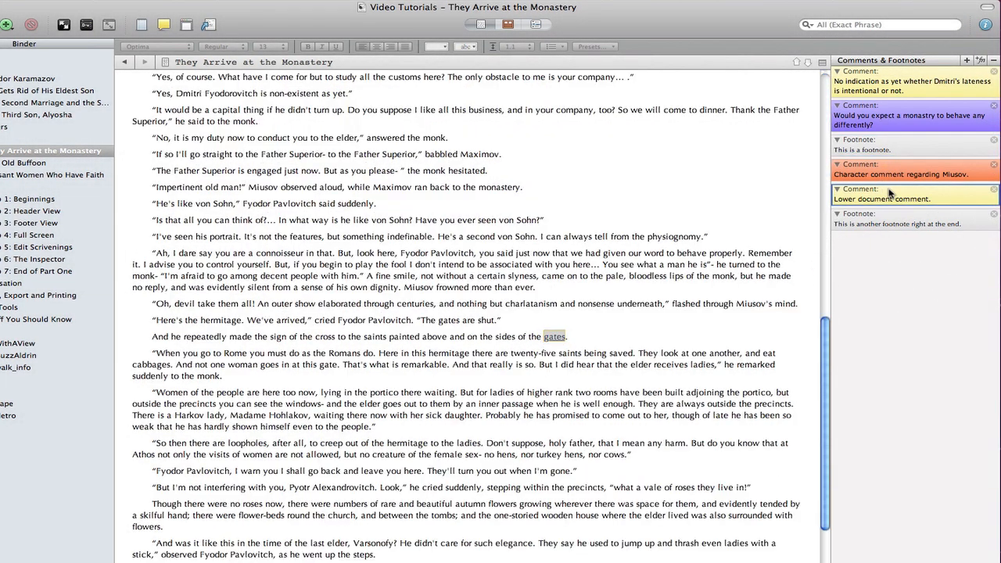
pyautogui.moveTo(901, 217)
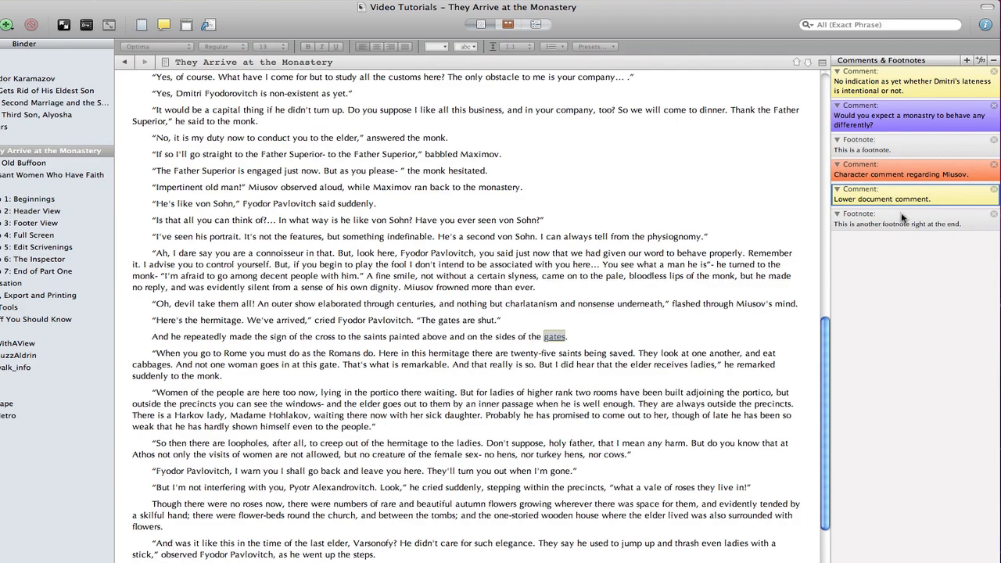
pyautogui.scroll(-3)
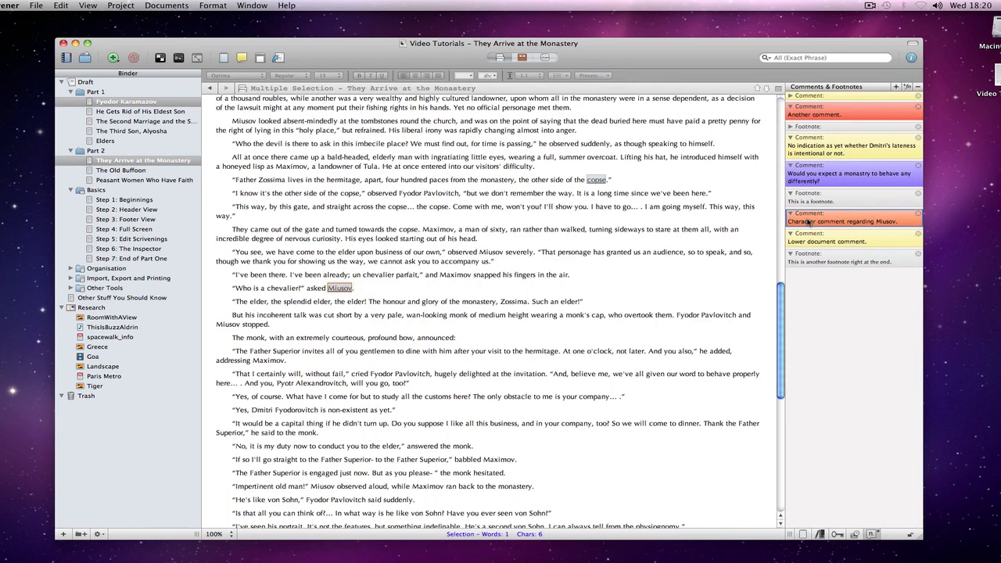
pyautogui.scroll(-3)
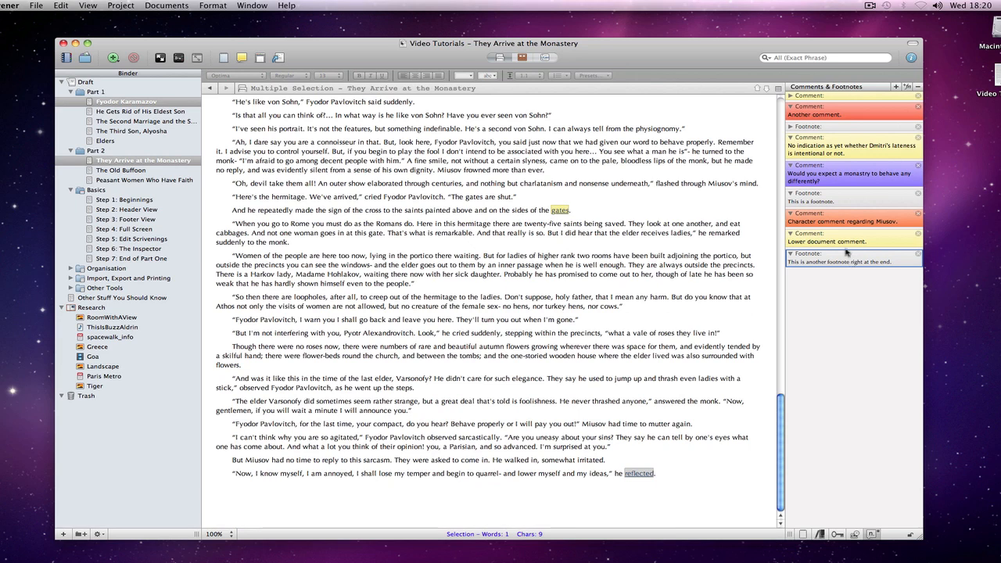
pyautogui.click(125, 100)
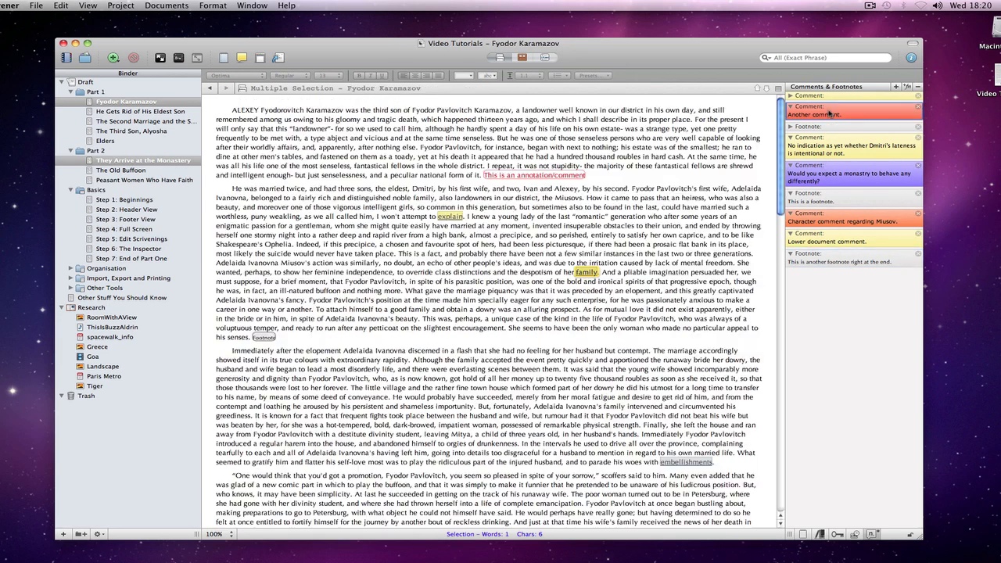
pyautogui.click(35, 6)
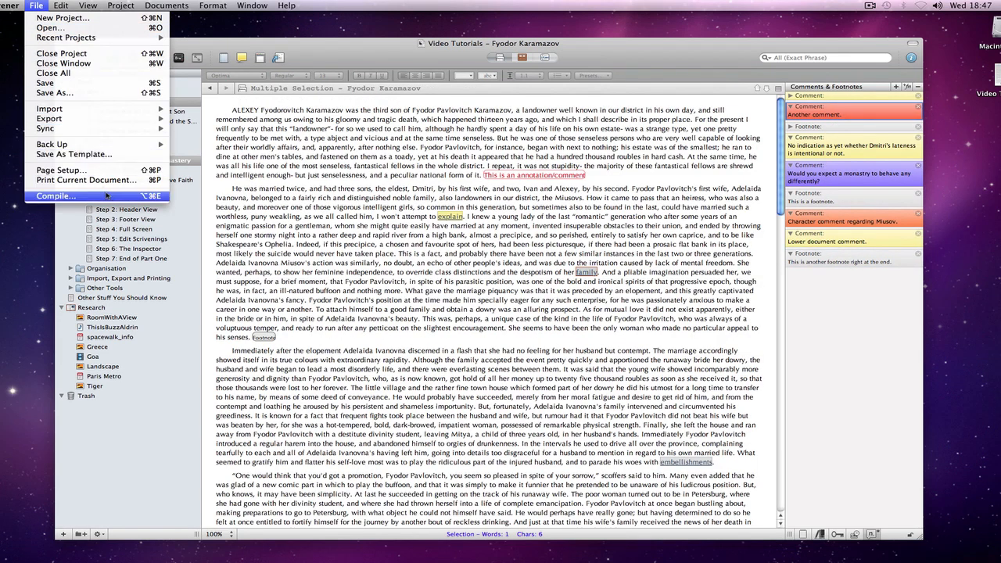
# Compile both chapters to RTF so Word shows the Miusov comment and a footnote.
pyautogui.click(53, 196)
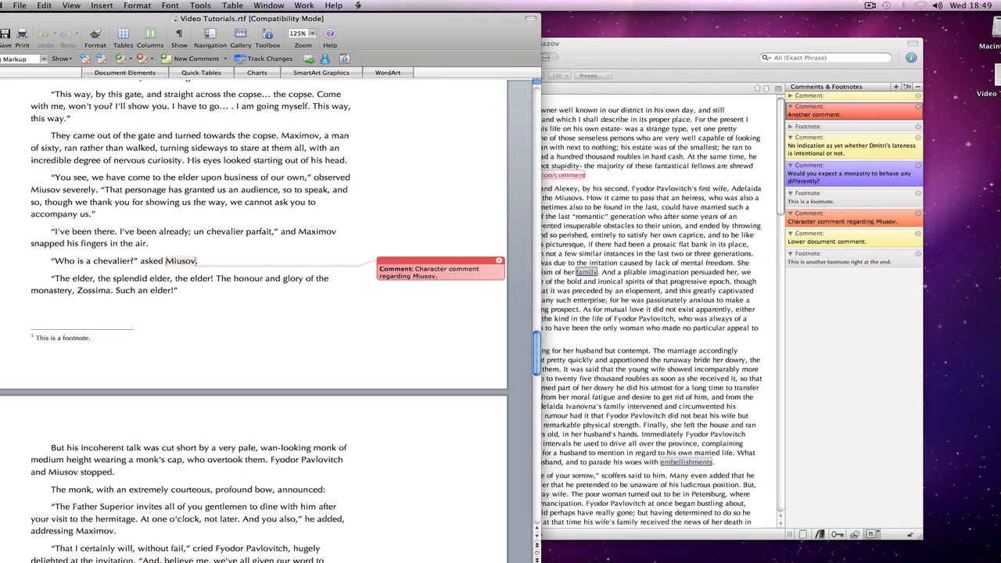
pyautogui.scroll(-3)
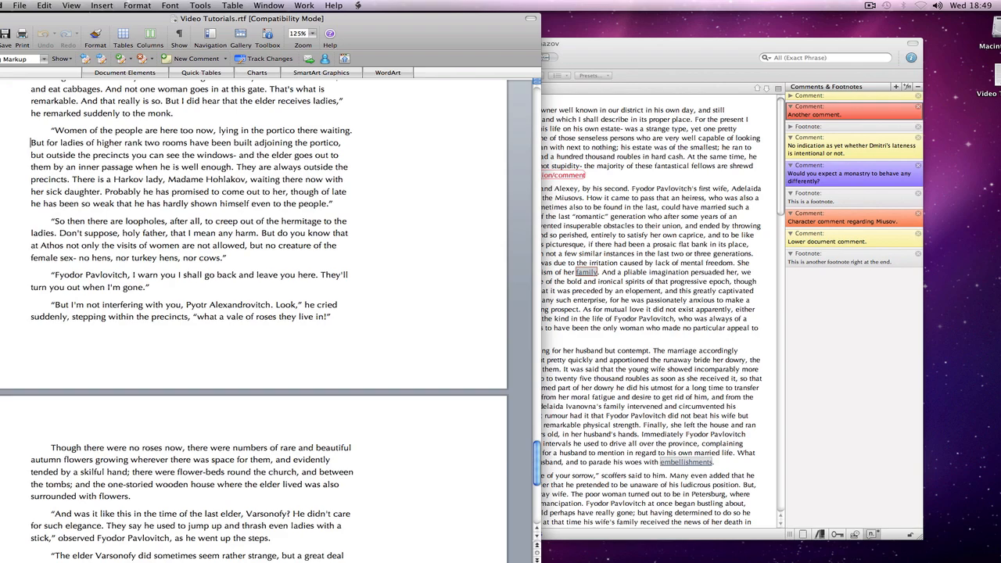
pyautogui.scroll(-3)
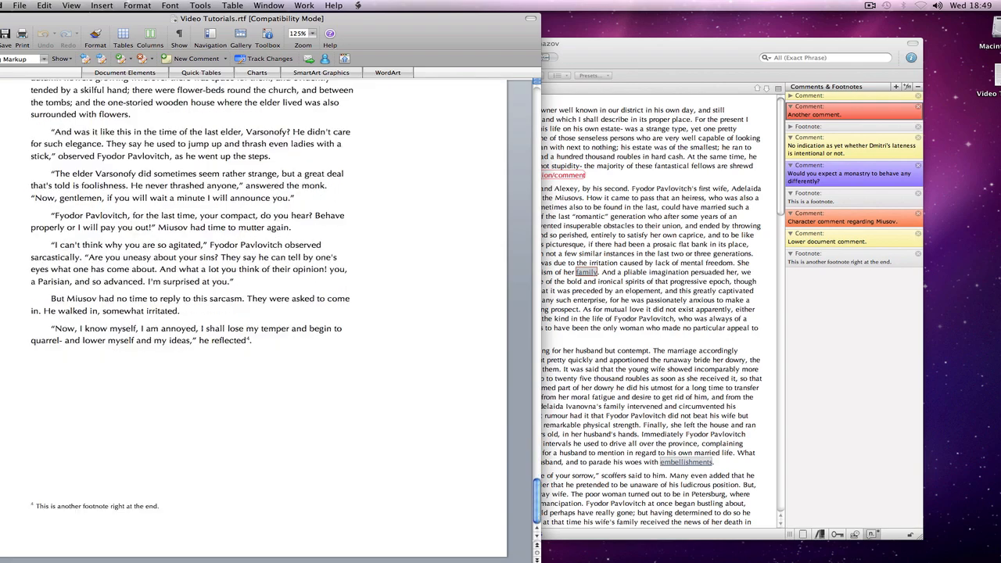